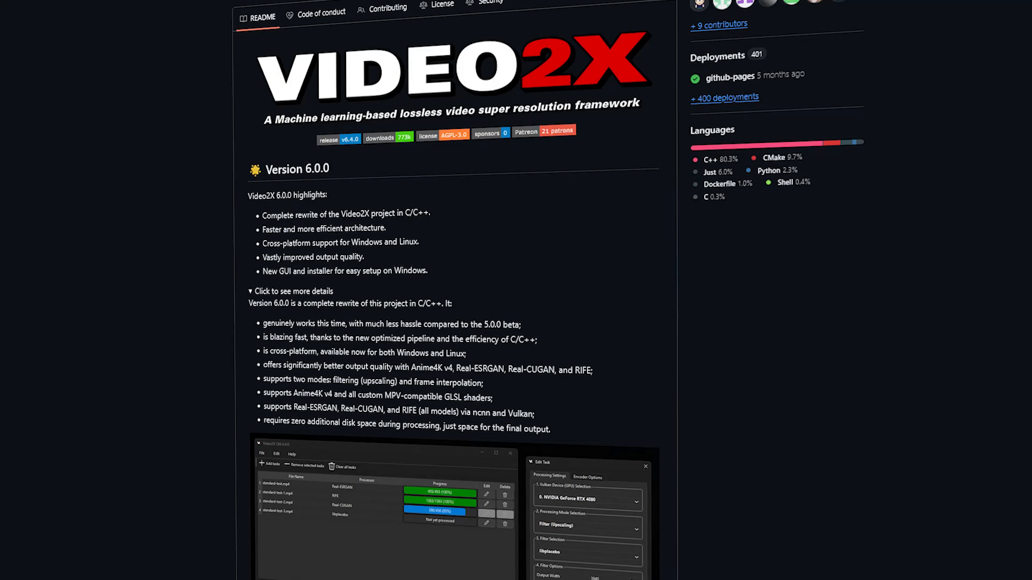
- Scroll down the Video2X README on GitHub to review the 6.0.0 highlights
scroll("down", 3)
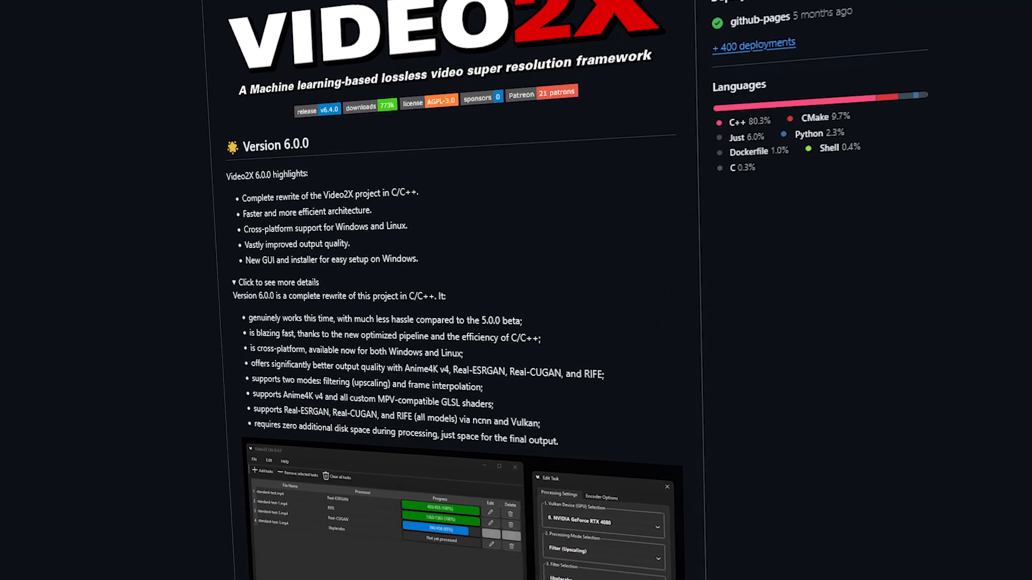
scroll("down", 3)
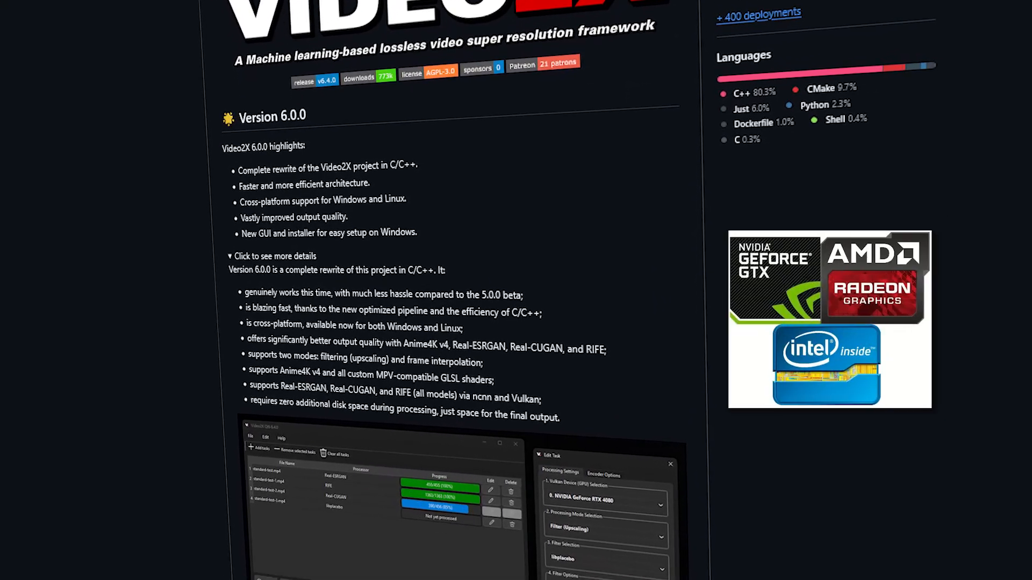
scroll("down", 3)
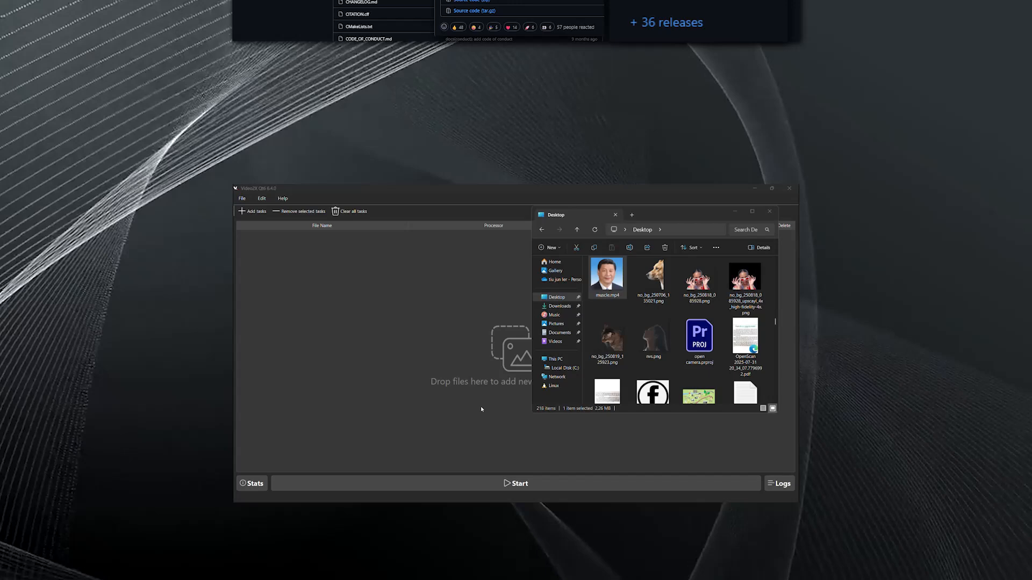
- Maximize the Video2X window before dragging muscle.mp4 into the task list
double_click(606, 277)
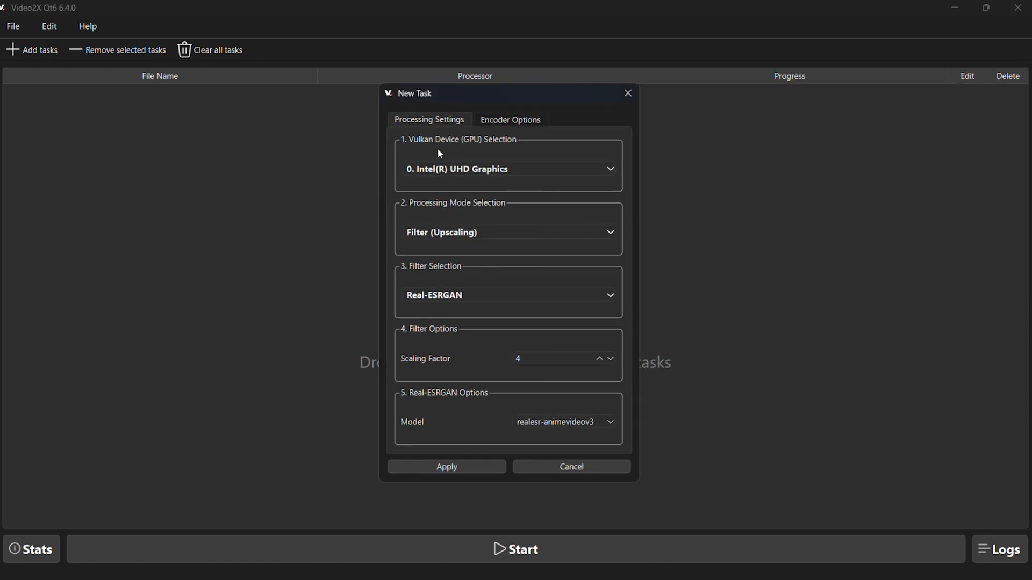
- Set the task to the NVIDIA RTX 4060 GPU, Upscaling mode, Real-ESRGAN with realesrgan-plus, and apply it
left_click(508, 169)
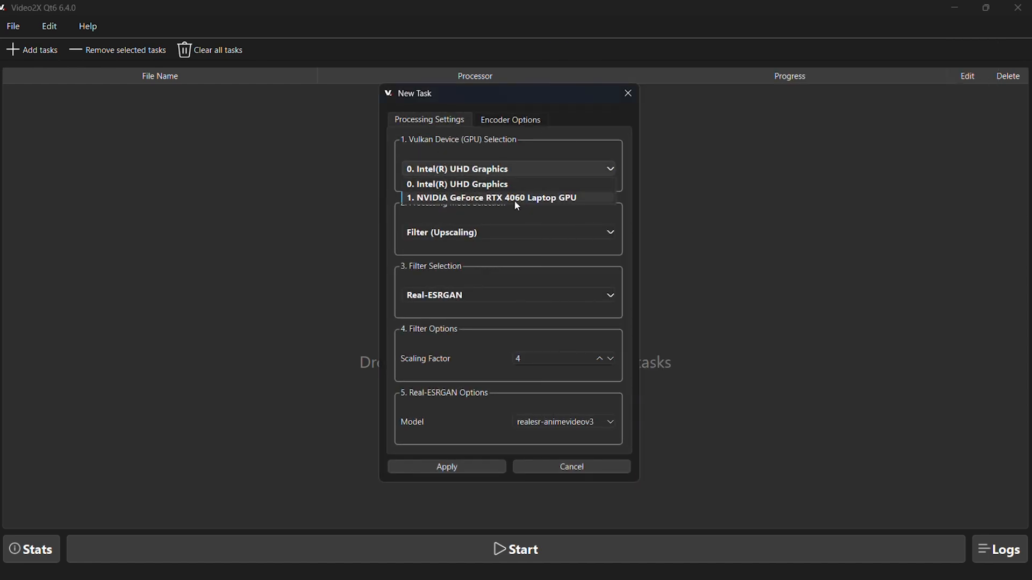
left_click(491, 198)
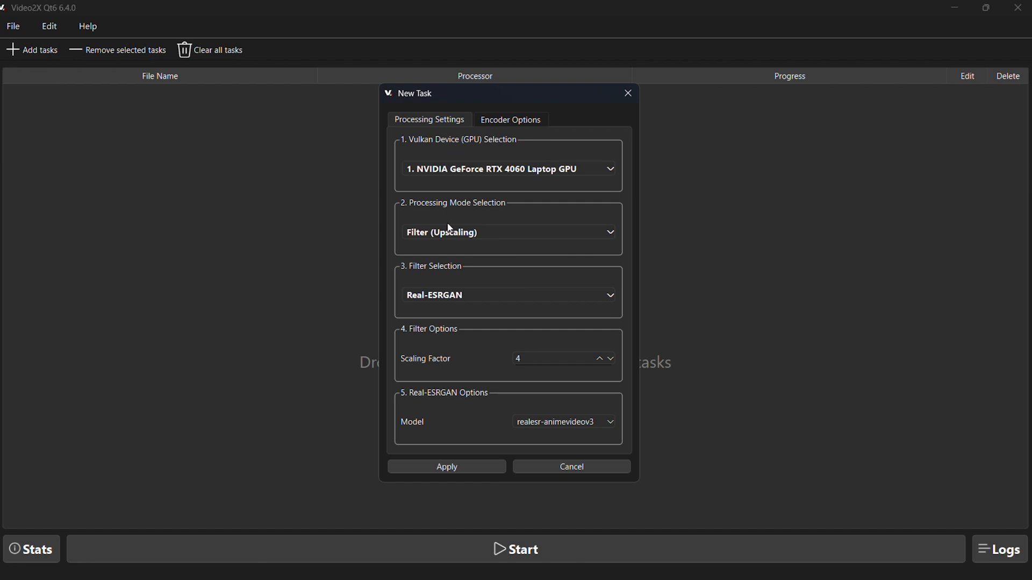
left_click(506, 232)
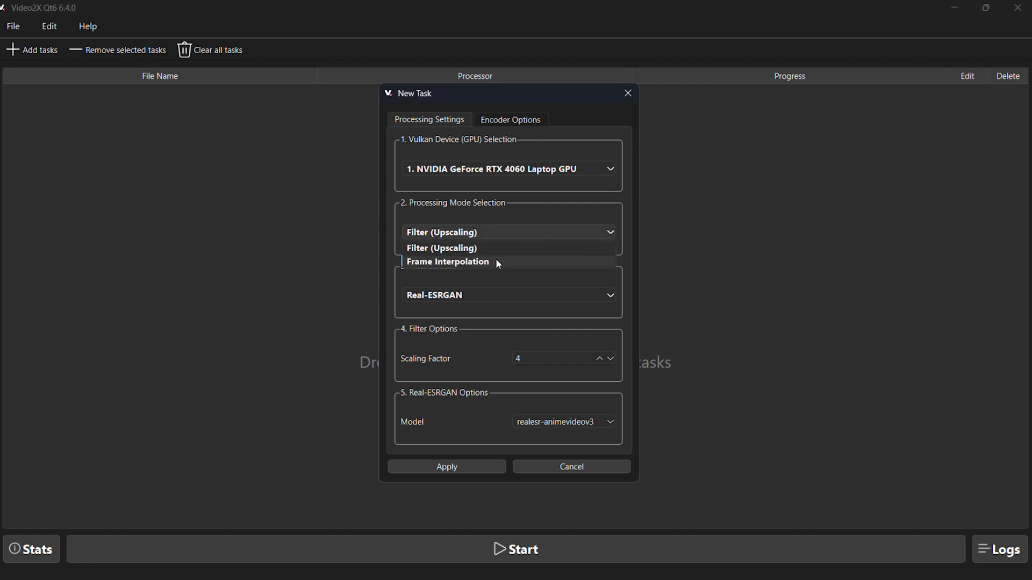
left_click(441, 248)
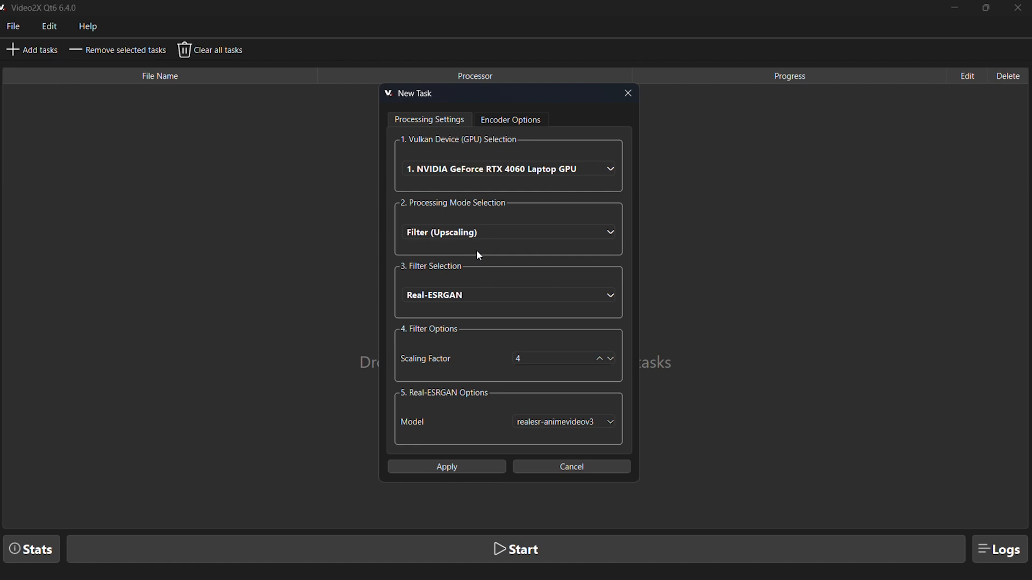
left_click(509, 295)
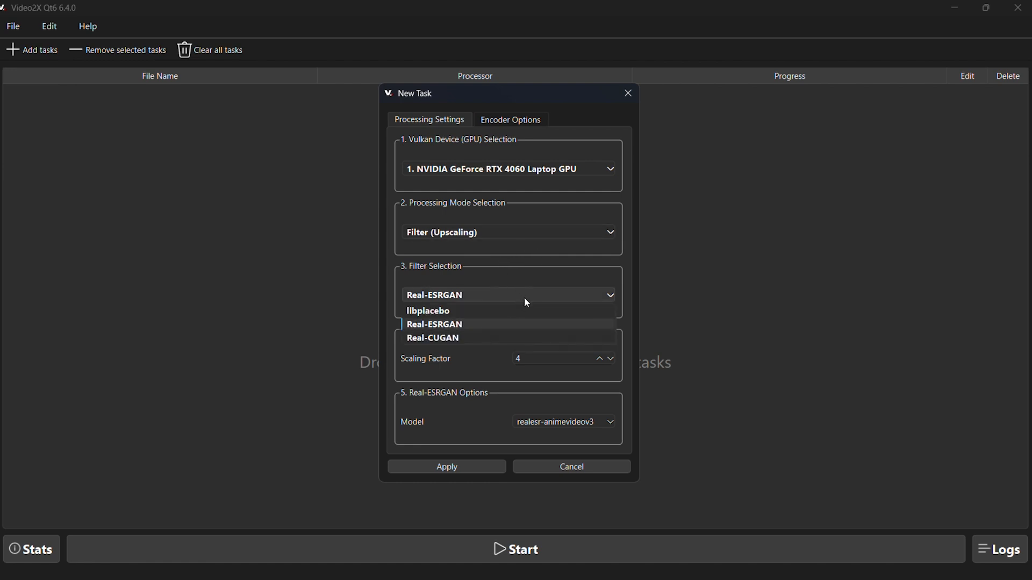
mouse_move(540, 337)
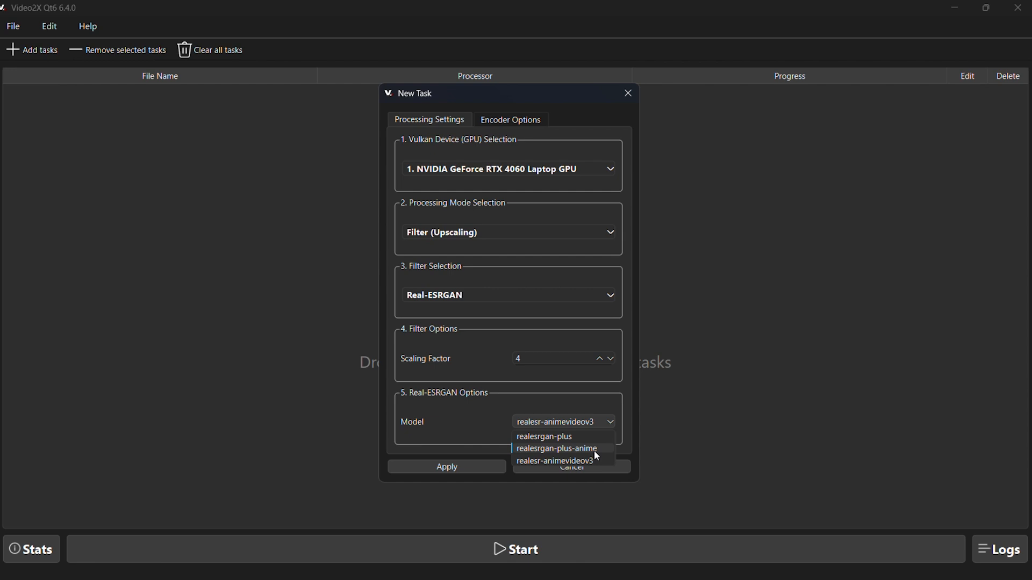
left_click(543, 436)
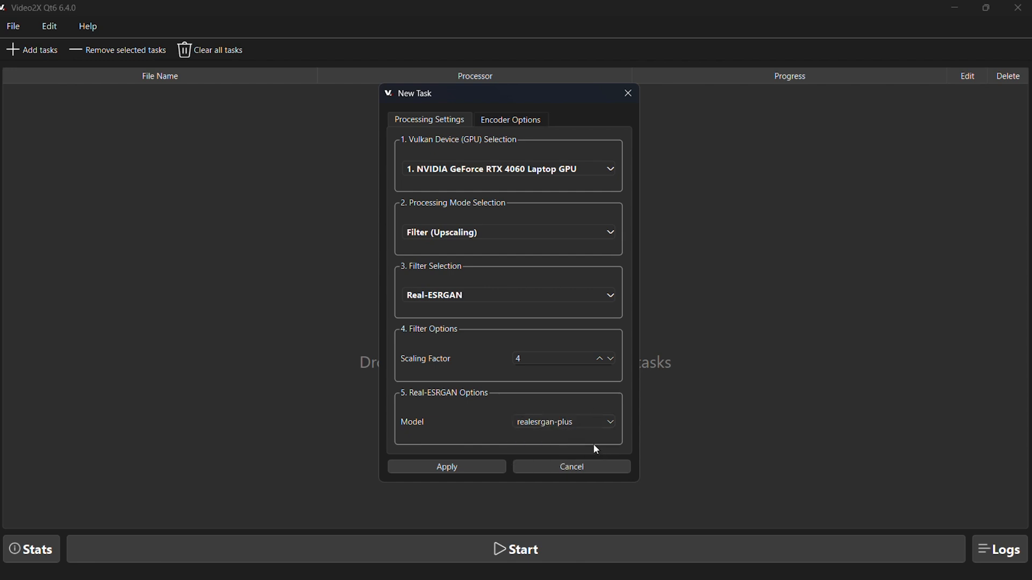
left_click(447, 467)
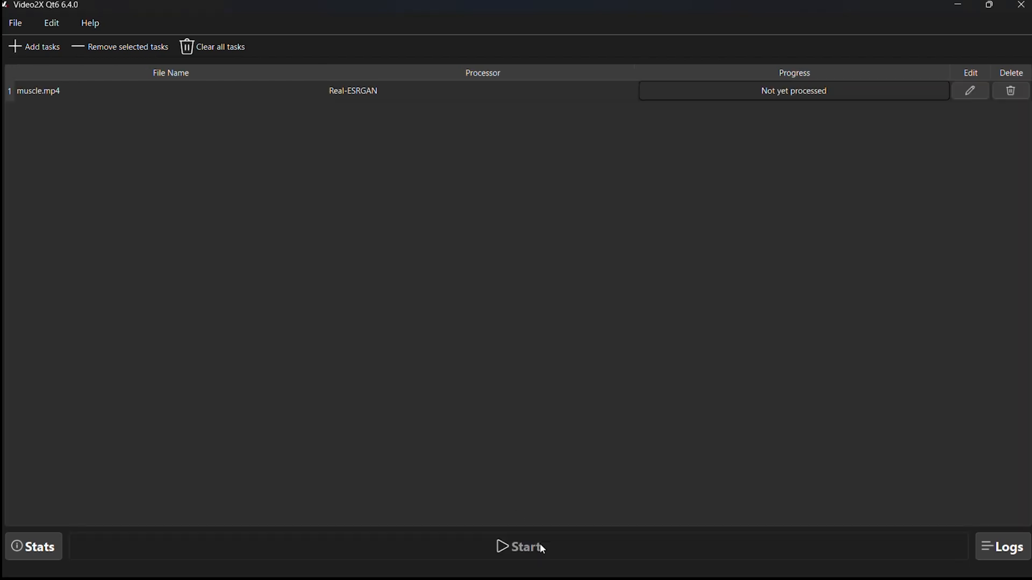
- Start processing muscle.mp4 and let all 95 frames finish
left_click(525, 547)
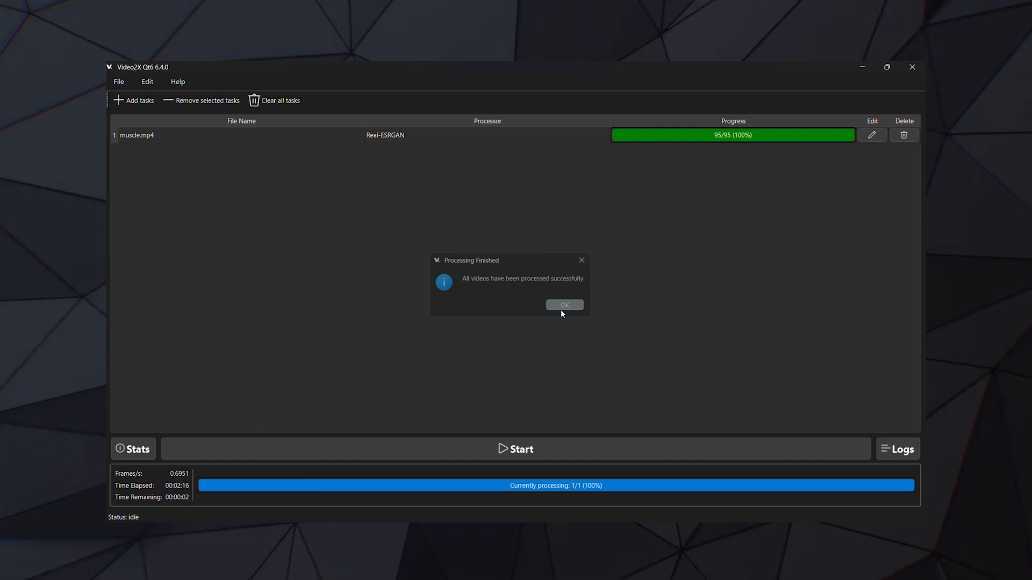
- Dismiss the finished notice, close the muscle.realesrgan.mkv preview, and begin a new task
left_click(563, 305)
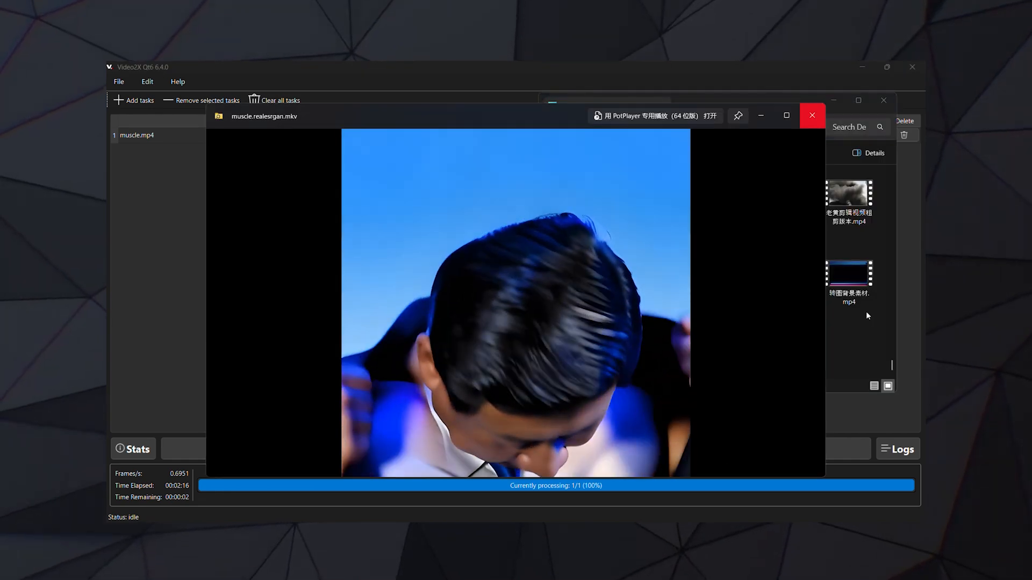
left_click(811, 115)
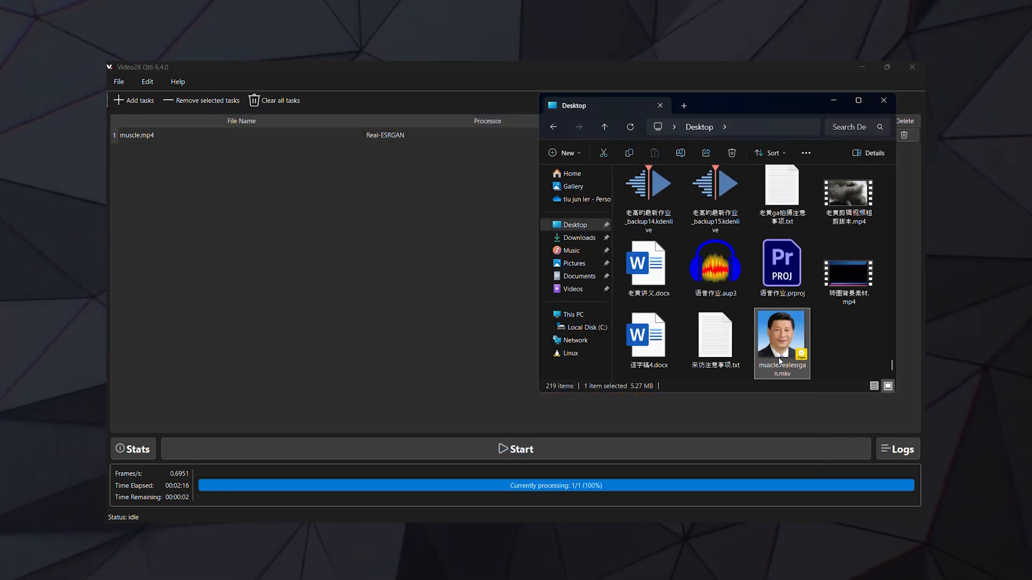
left_click(505, 215)
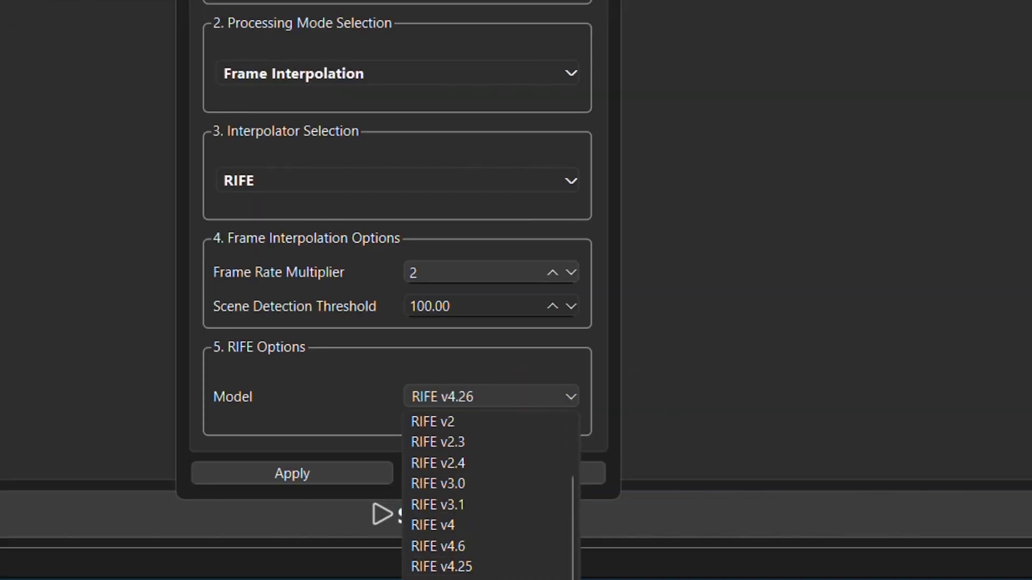
- Choose a RIFE model for the 2x frame interpolation task
left_click(292, 473)
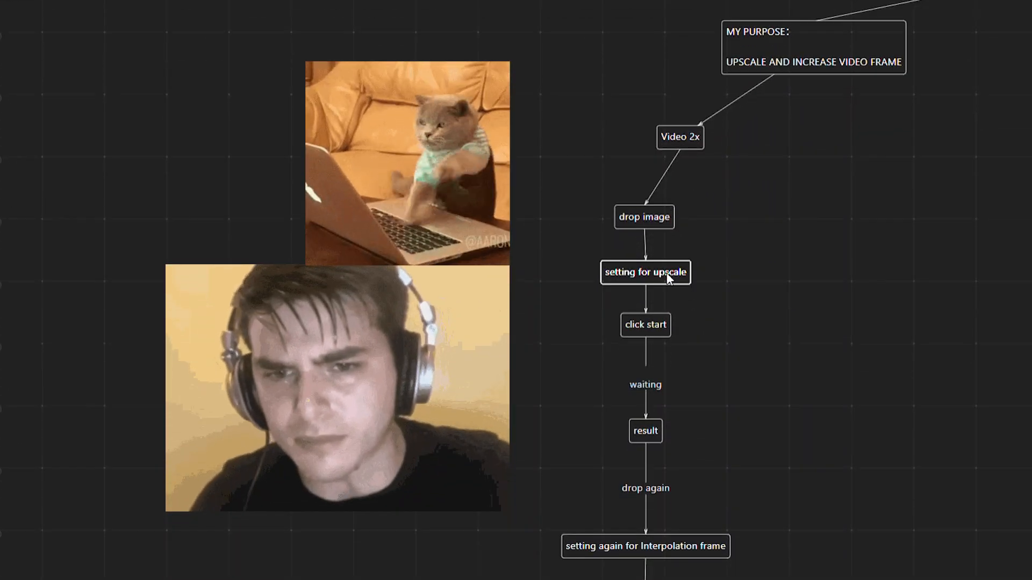
mouse_move(652, 442)
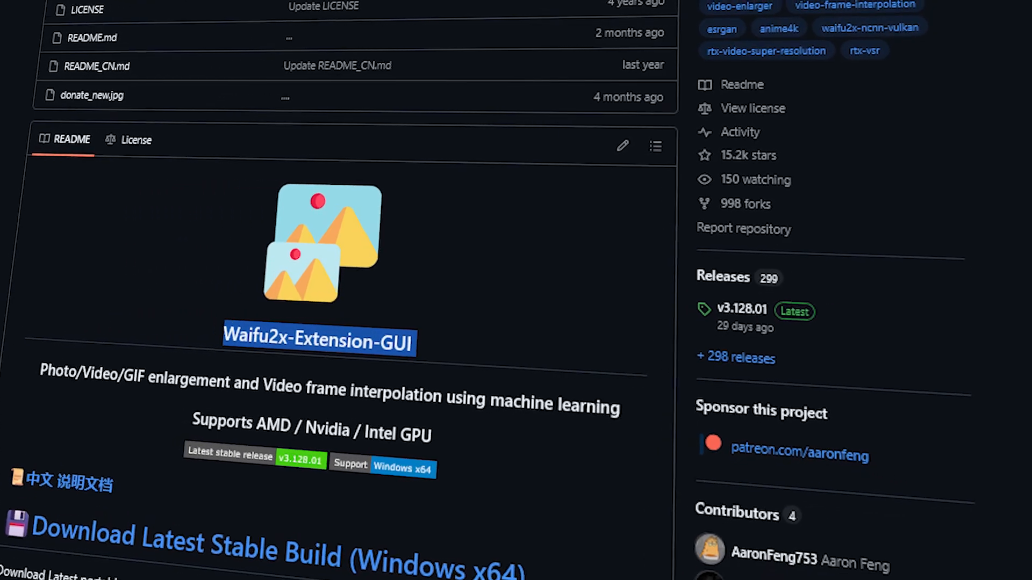
- Scroll through the Waifu2x-Extension-GUI releases list, including v3.128.01
scroll("down", 3)
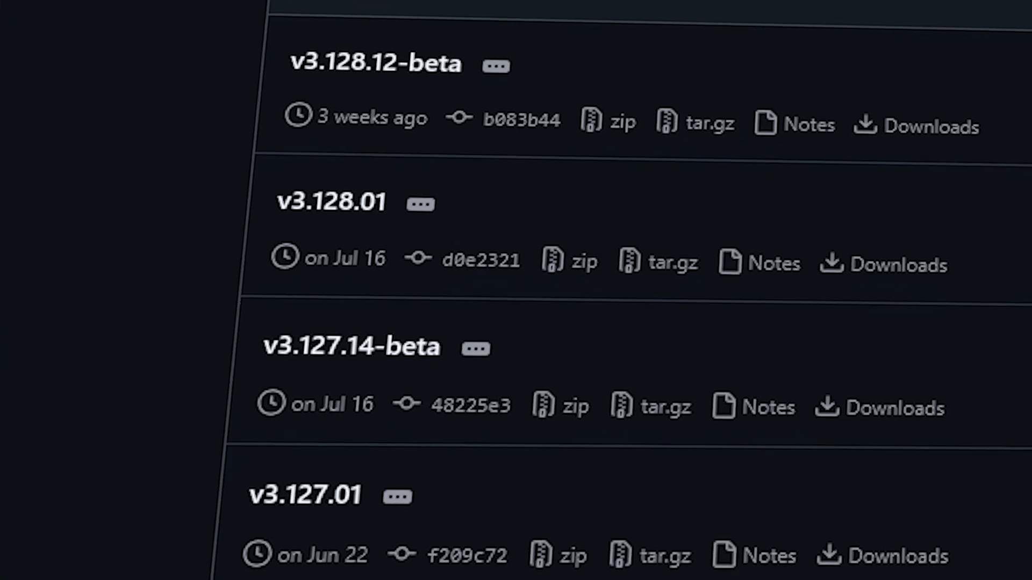
scroll("down", 3)
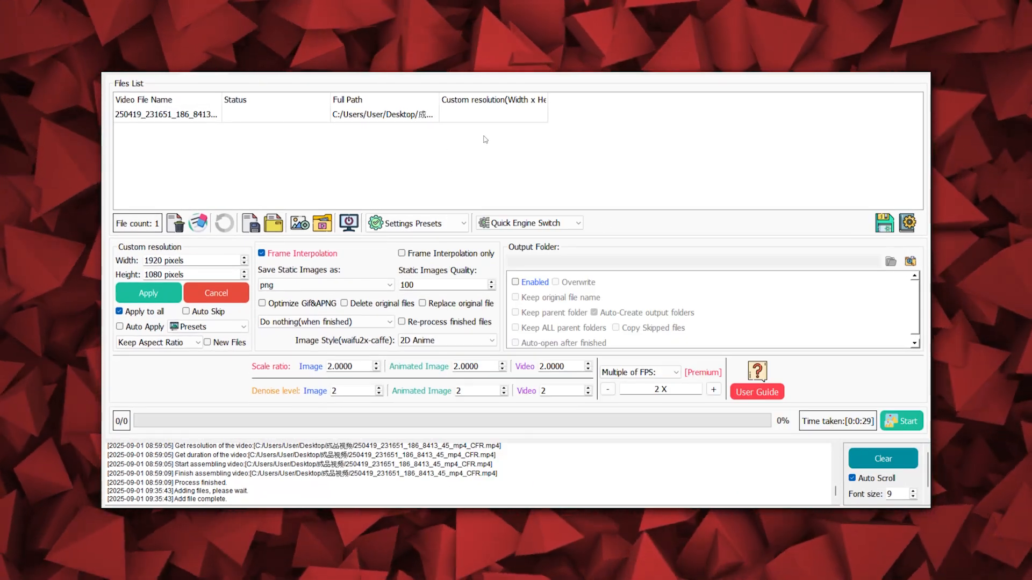
- Use Quick Engine Switch and toggle Frame Interpolation for the loaded 1920x1080 video at 2x scale
left_click(529, 223)
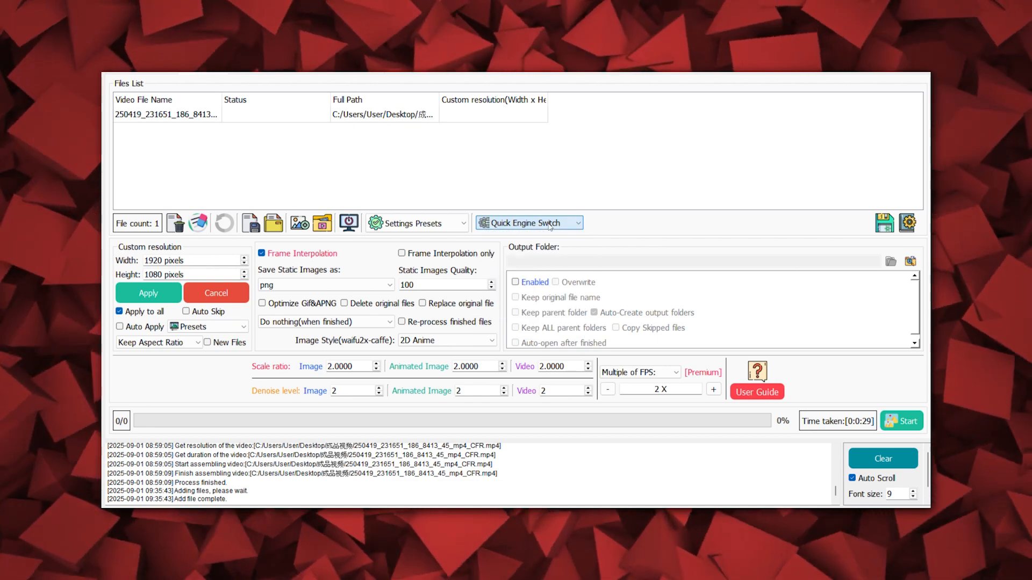
left_click(527, 222)
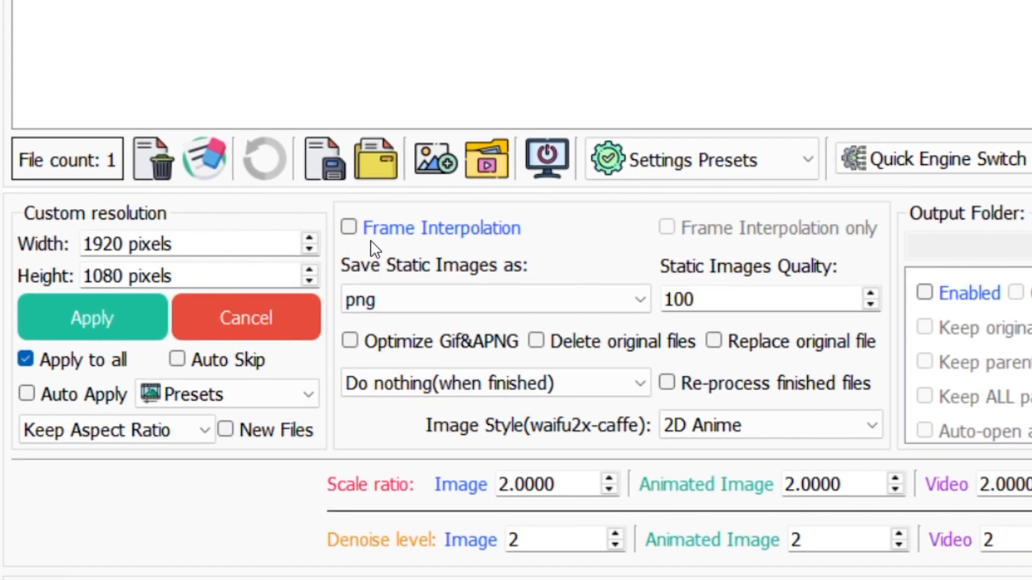
left_click(349, 228)
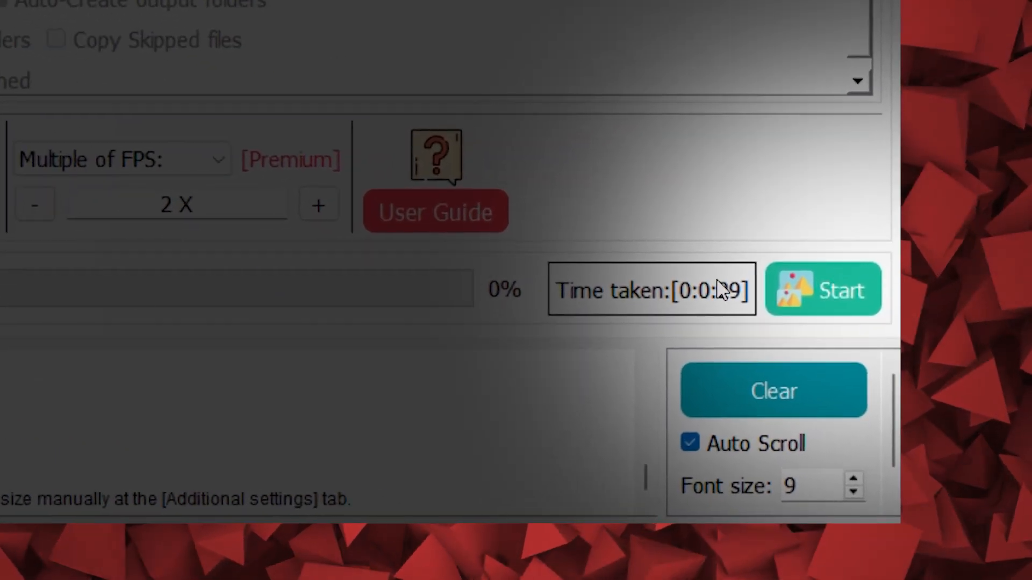
- Process the loaded video to completion and dismiss the 1-of-1 summary
left_click(822, 289)
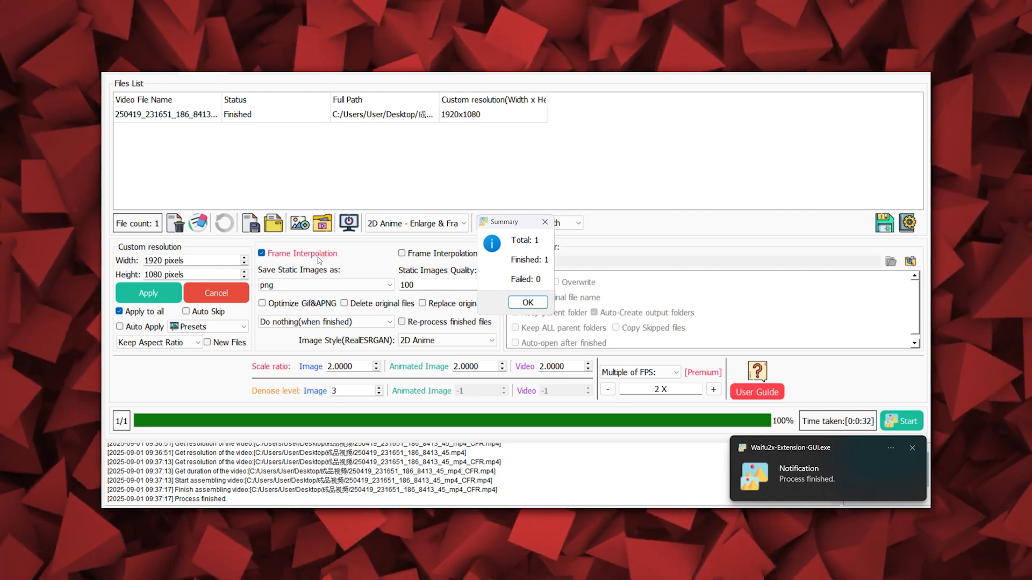
left_click(527, 302)
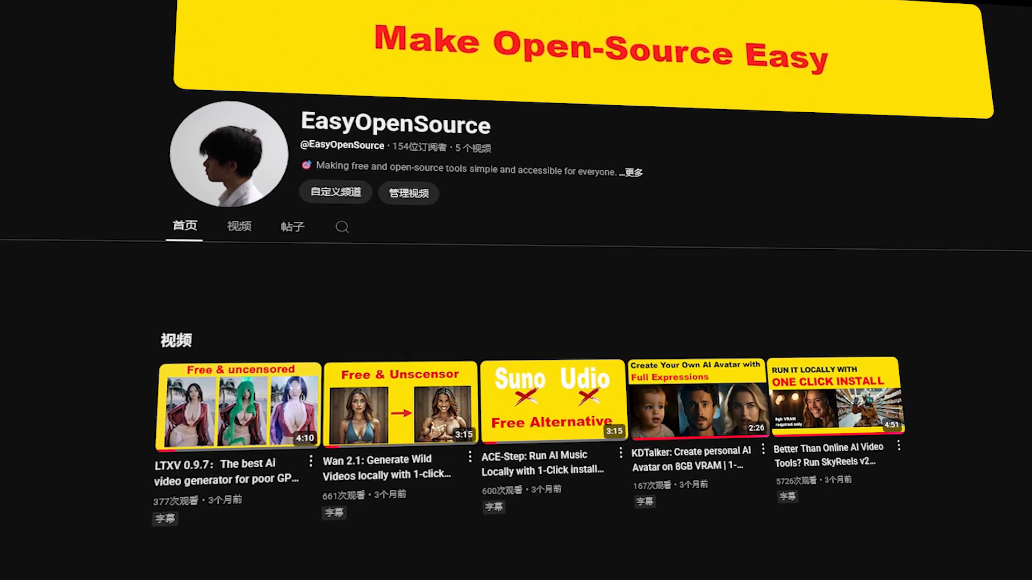
- Scroll the EasyOpenSource channel page down to its Videos row
scroll("down", 3)
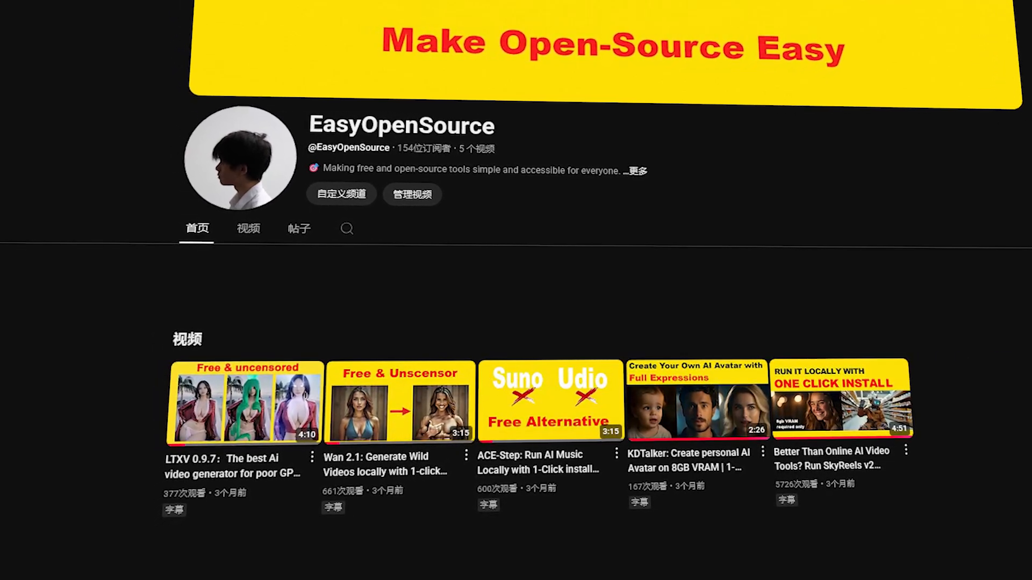